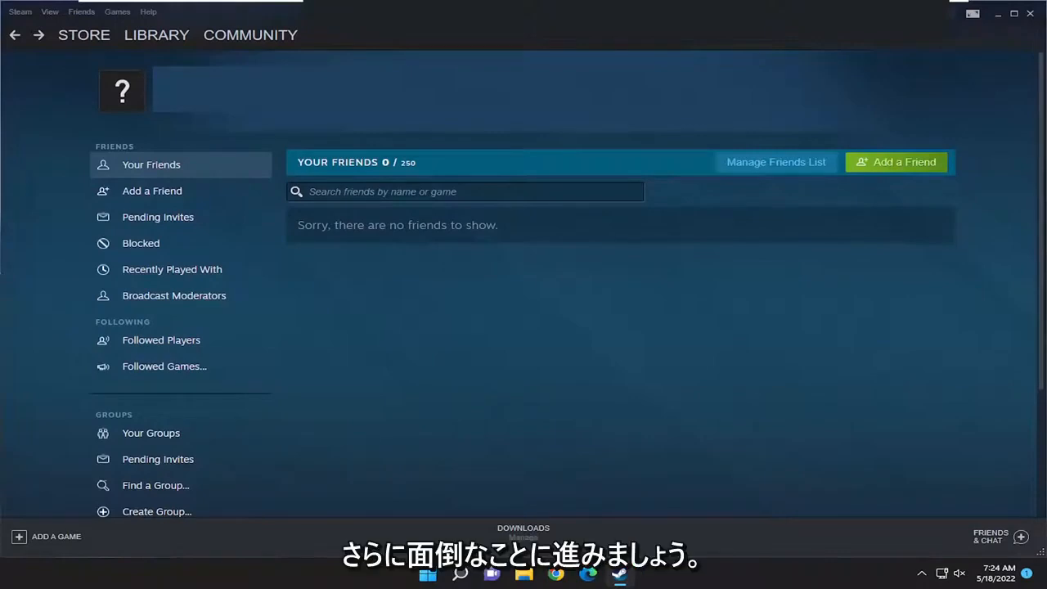
pyautogui.moveTo(355, 215)
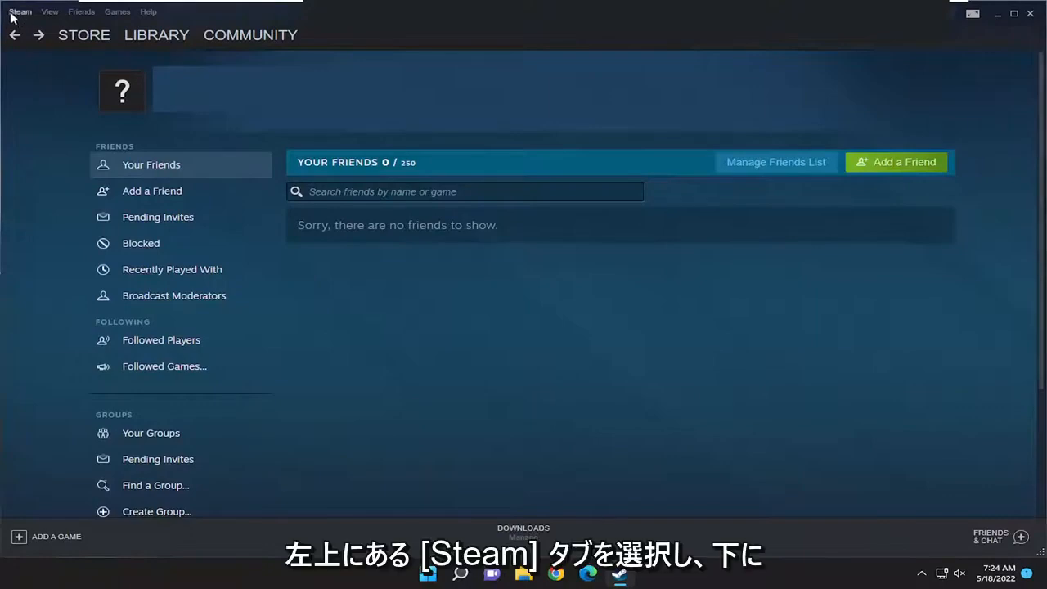
# Open Steam Settings on the In-Game page and start choosing the screenshot folder
pyautogui.click(20, 10)
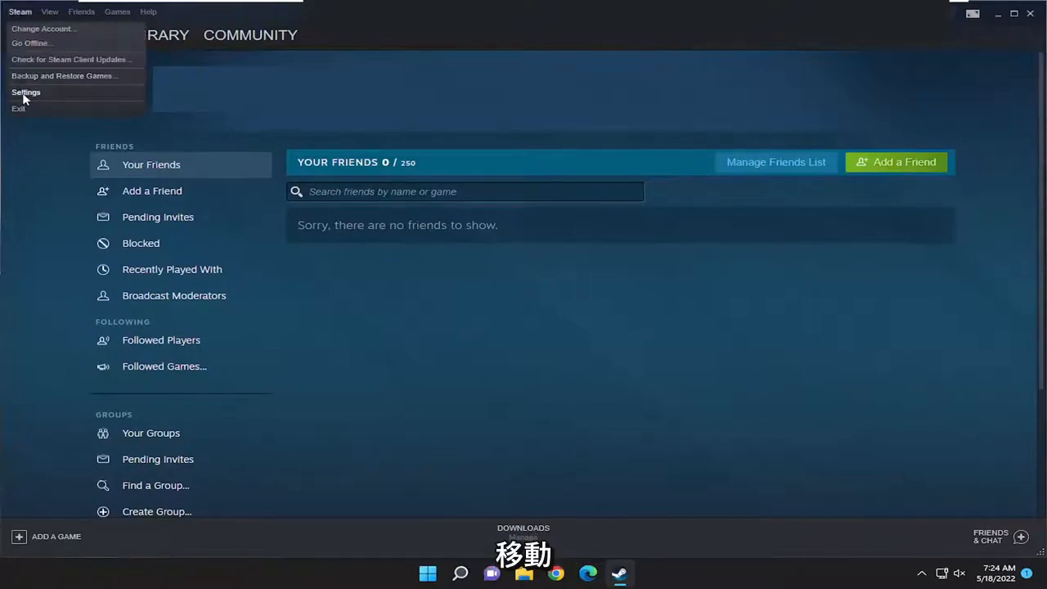
pyautogui.click(25, 92)
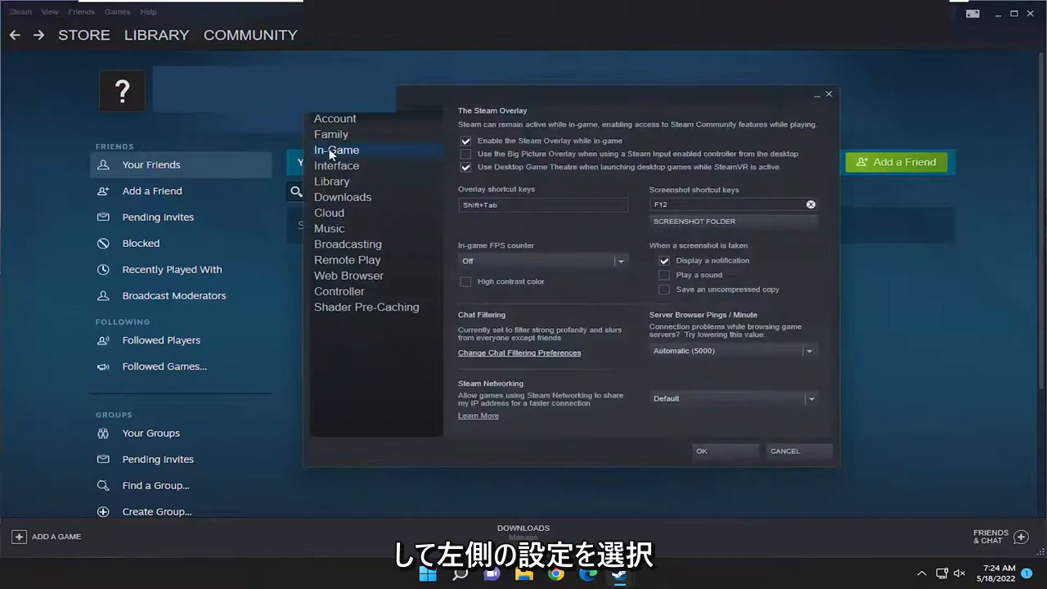
pyautogui.moveTo(395, 162)
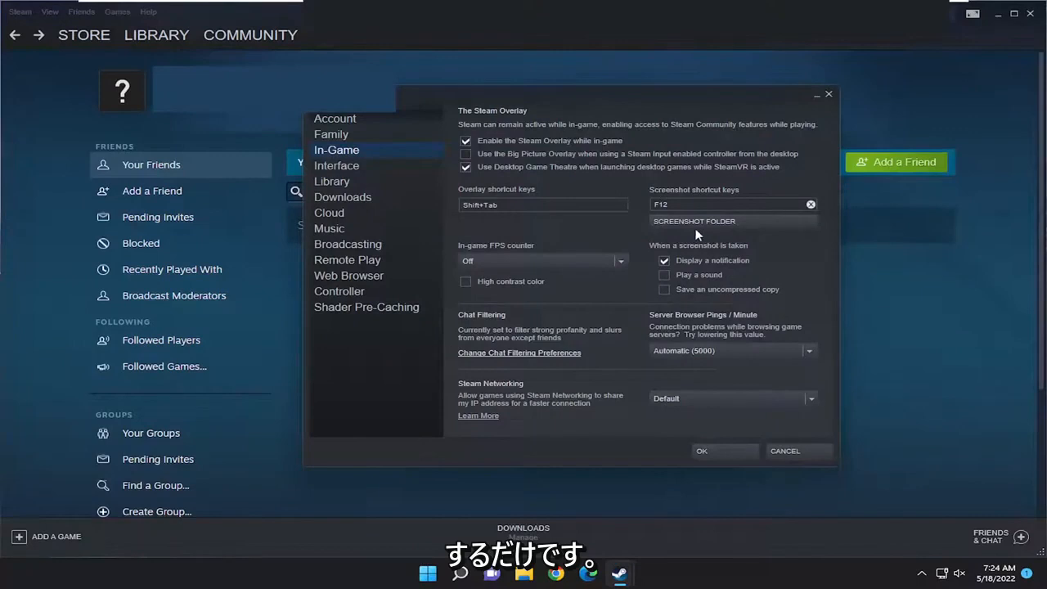
pyautogui.click(694, 221)
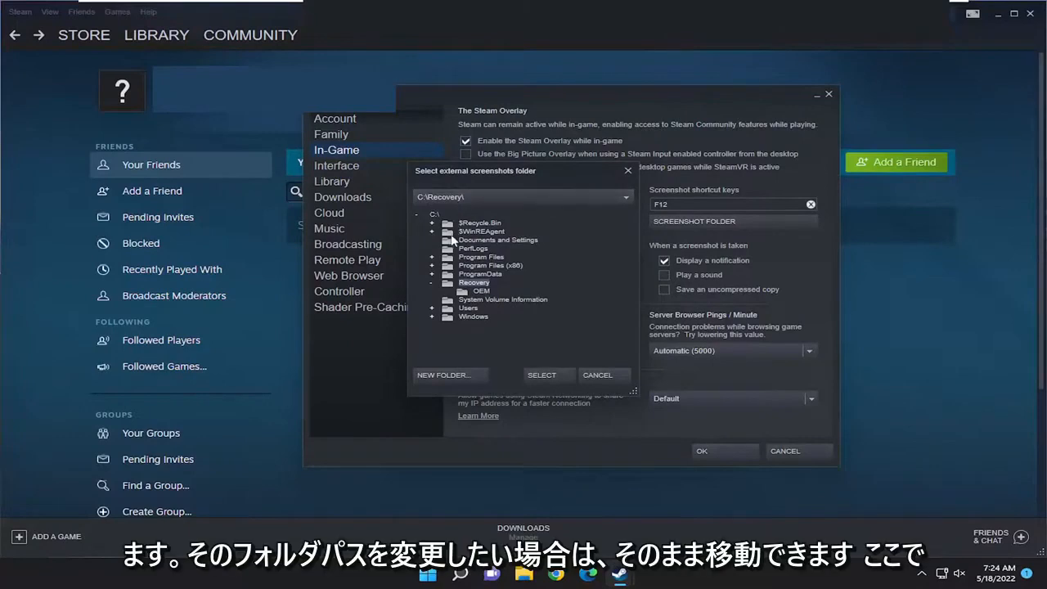
# Select a new screenshot save folder from the user folders, then close Settings with OK
pyautogui.click(432, 307)
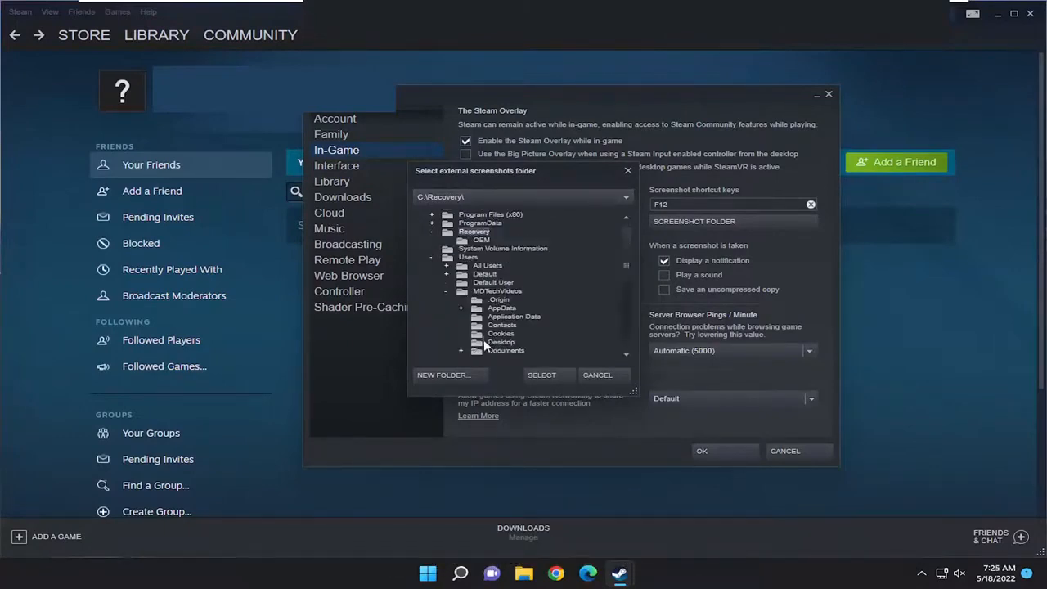
pyautogui.click(505, 350)
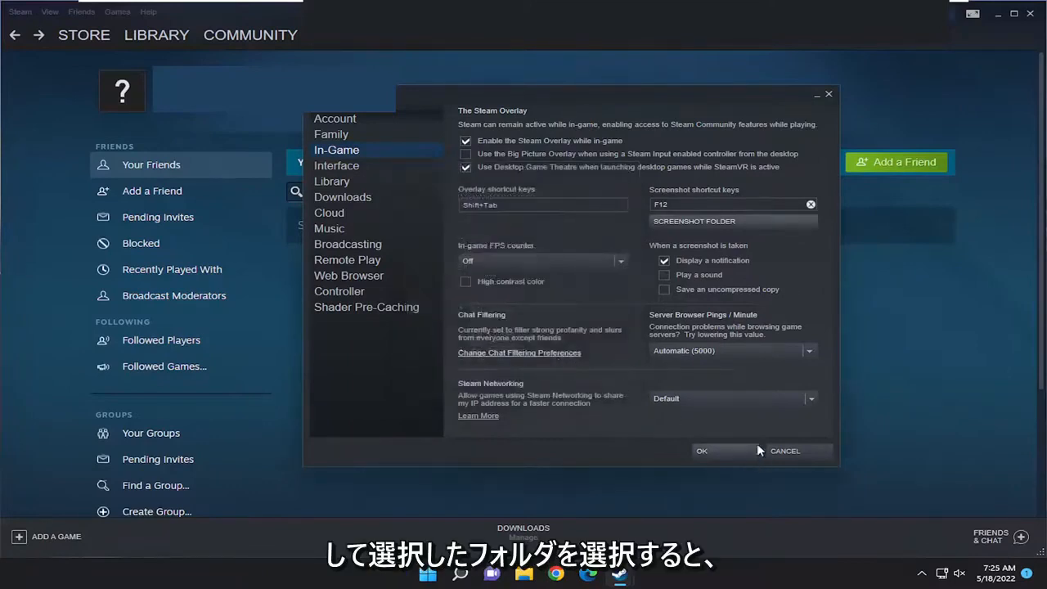
pyautogui.click(701, 451)
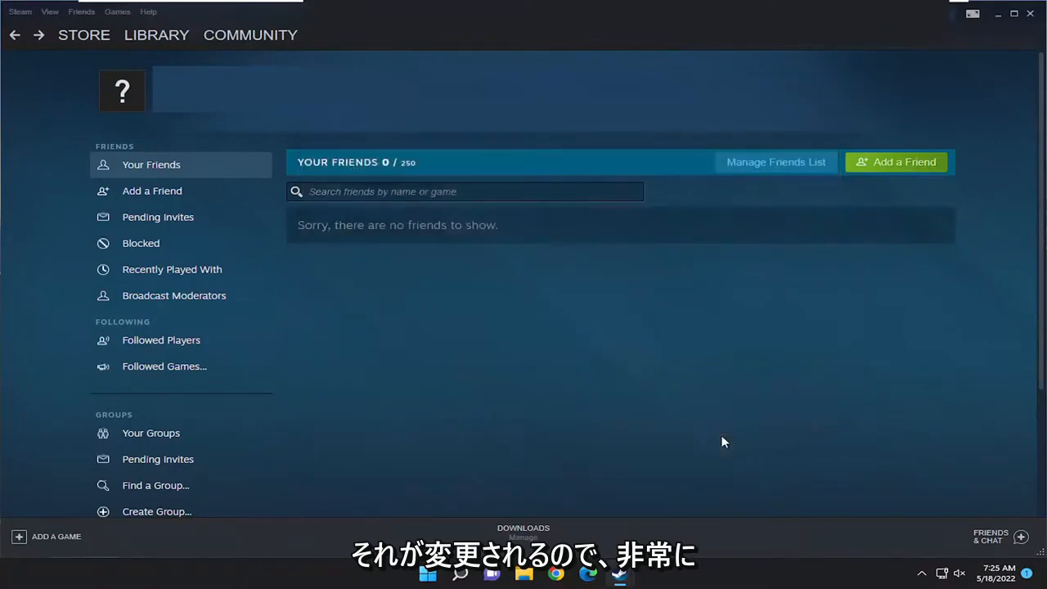